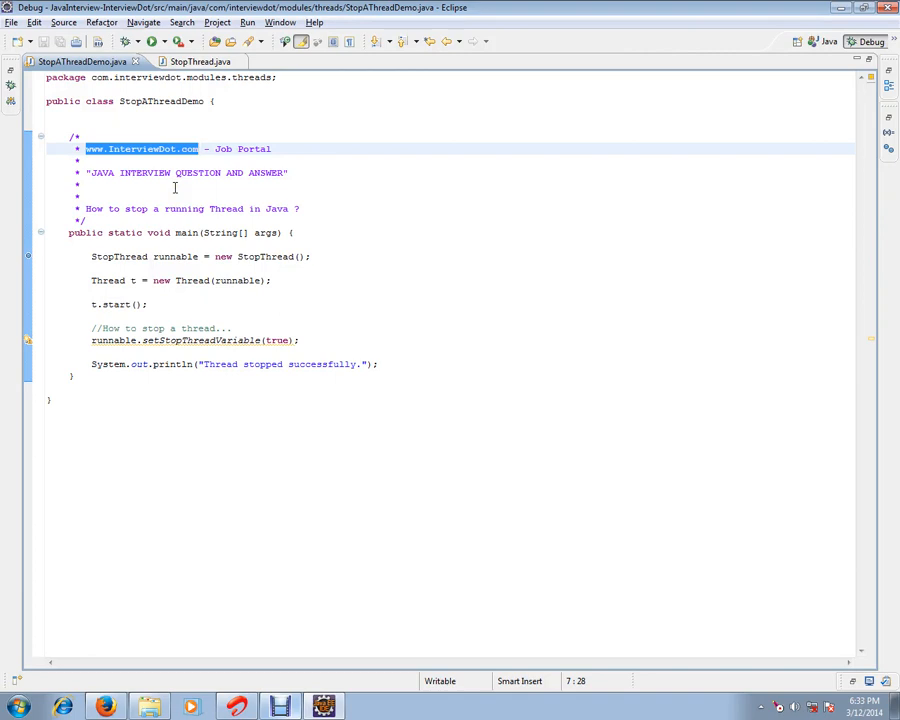
pyautogui.moveTo(180, 190)
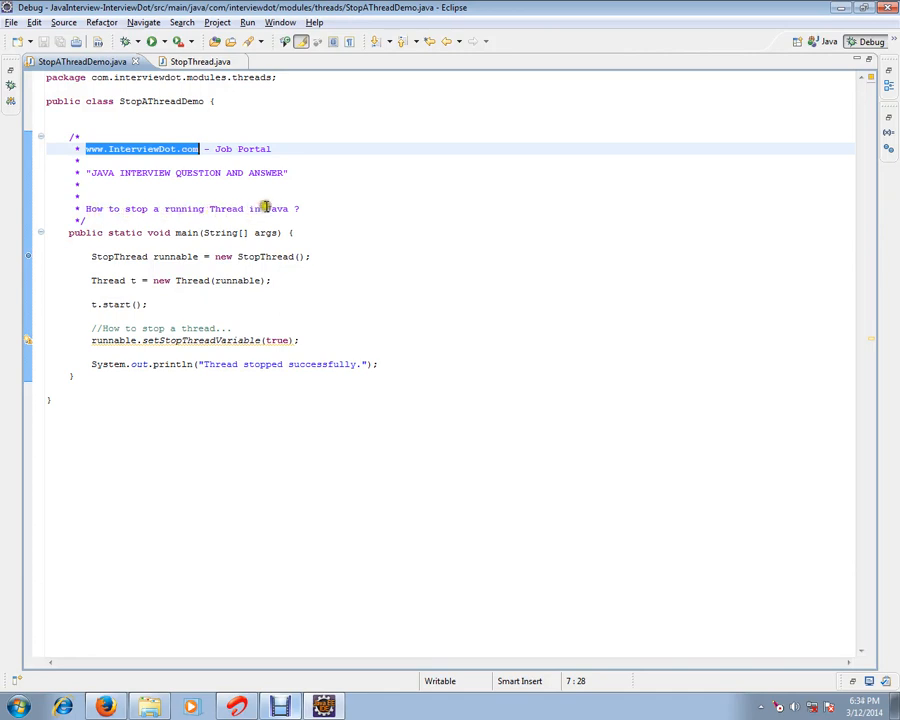
pyautogui.moveTo(160, 208)
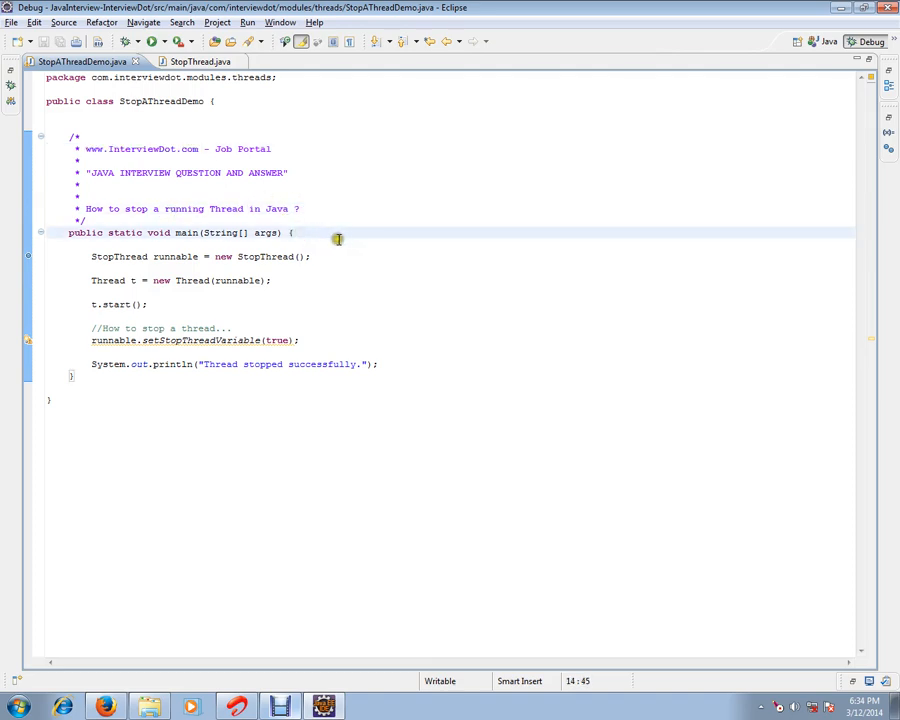
# Step: View StopThread.java and highlight the setStopThreadVariable setter method
pyautogui.click(184, 60)
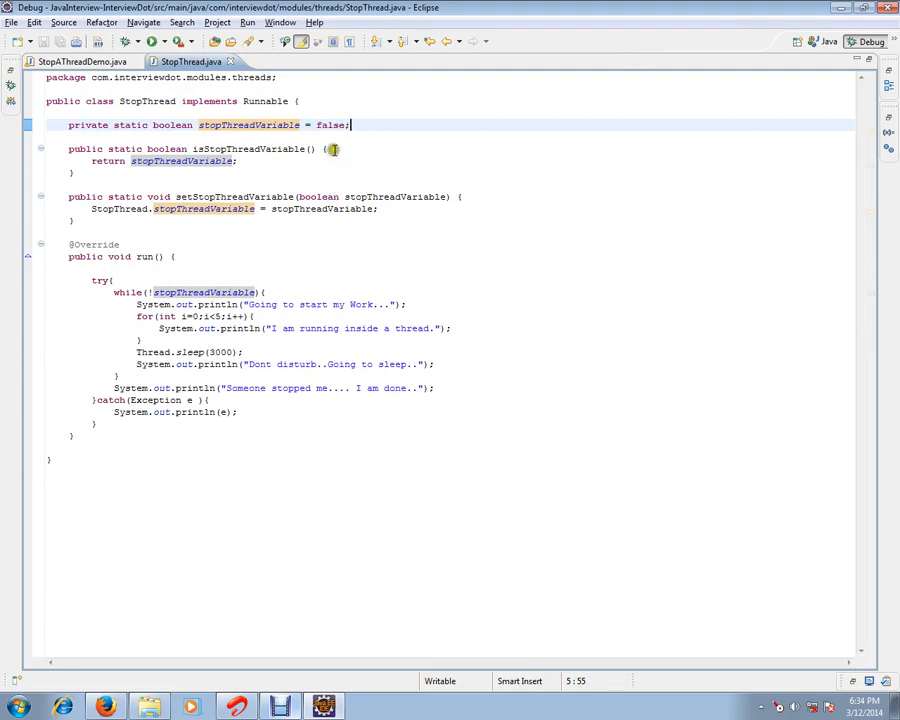
pyautogui.click(460, 196)
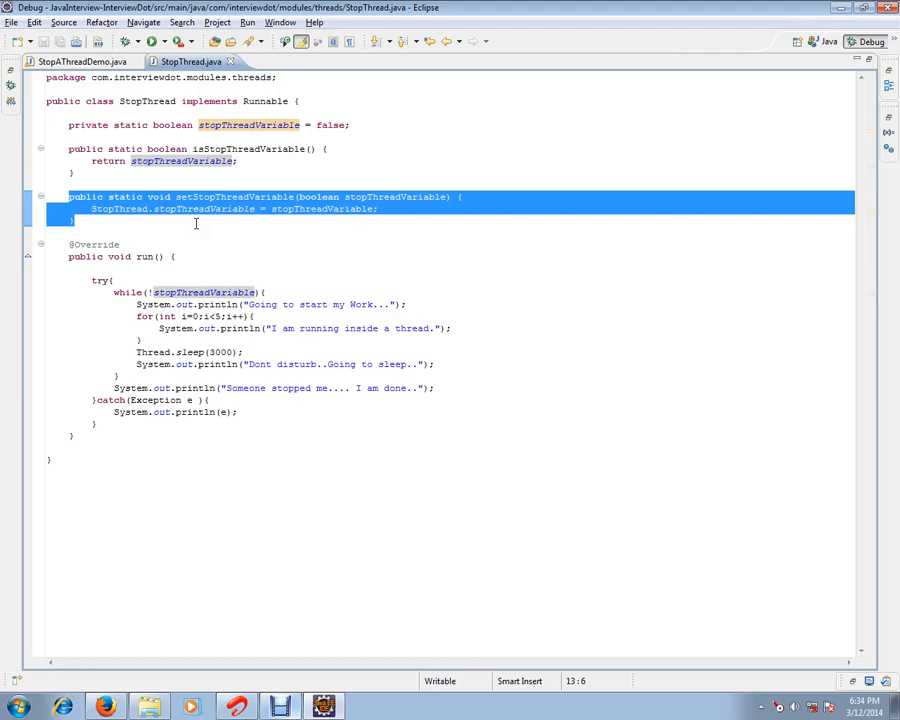
pyautogui.doubleClick(232, 196)
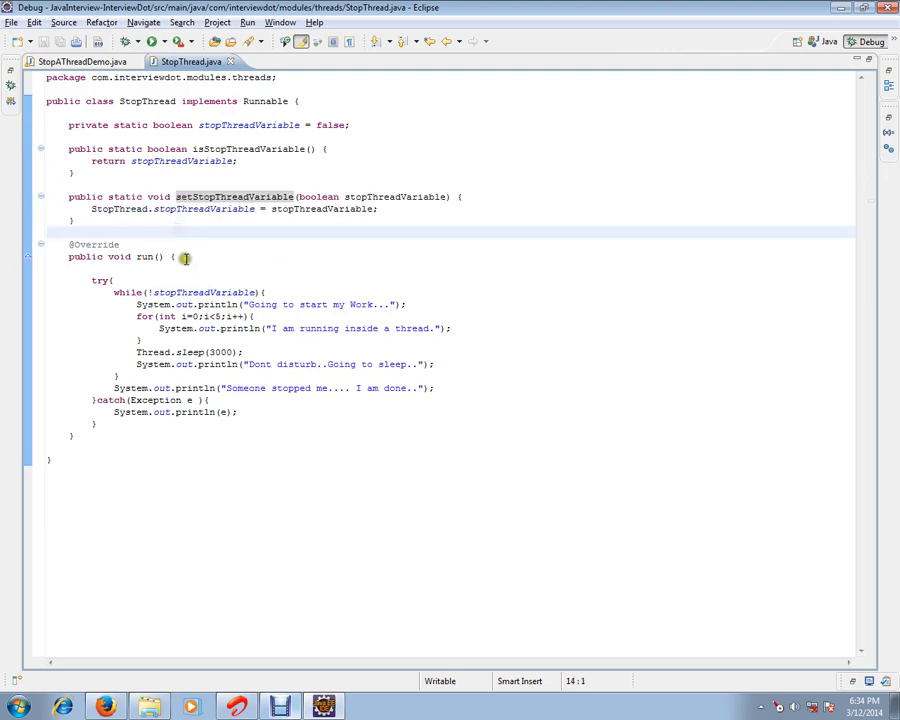
# Step: Select the flag-checking while loop body, then return to StopAThreadDemo.java
pyautogui.moveTo(184, 256); pyautogui.dragTo(140, 376)
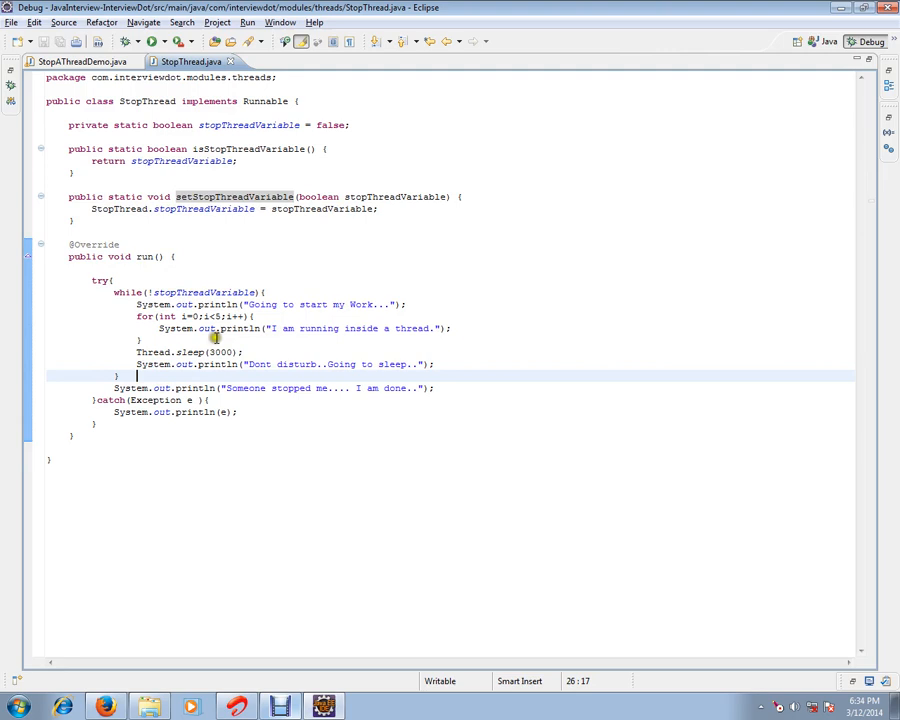
pyautogui.doubleClick(204, 292)
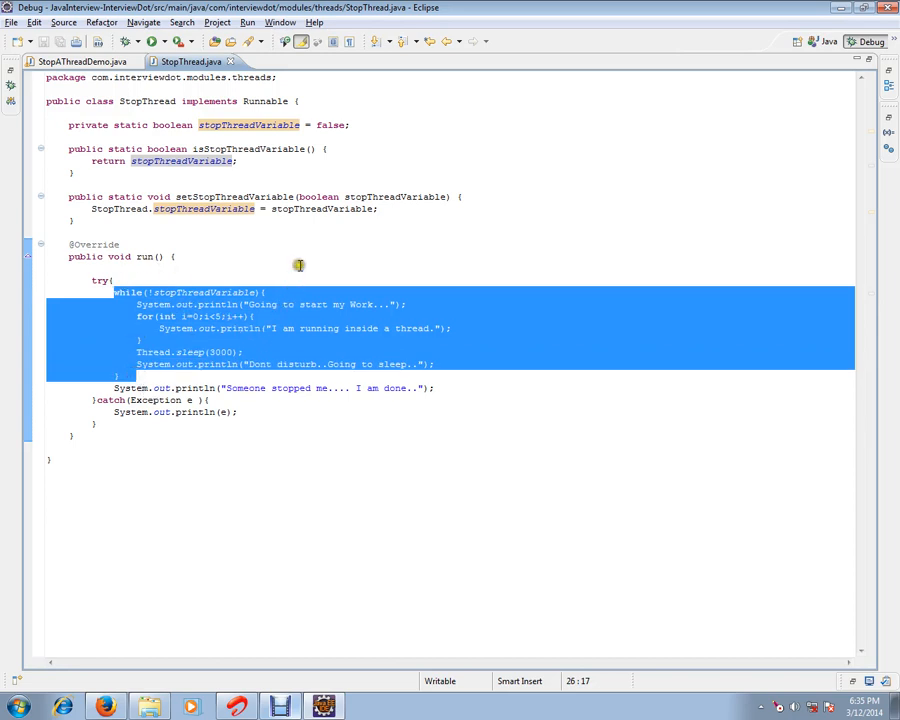
pyautogui.click(84, 60)
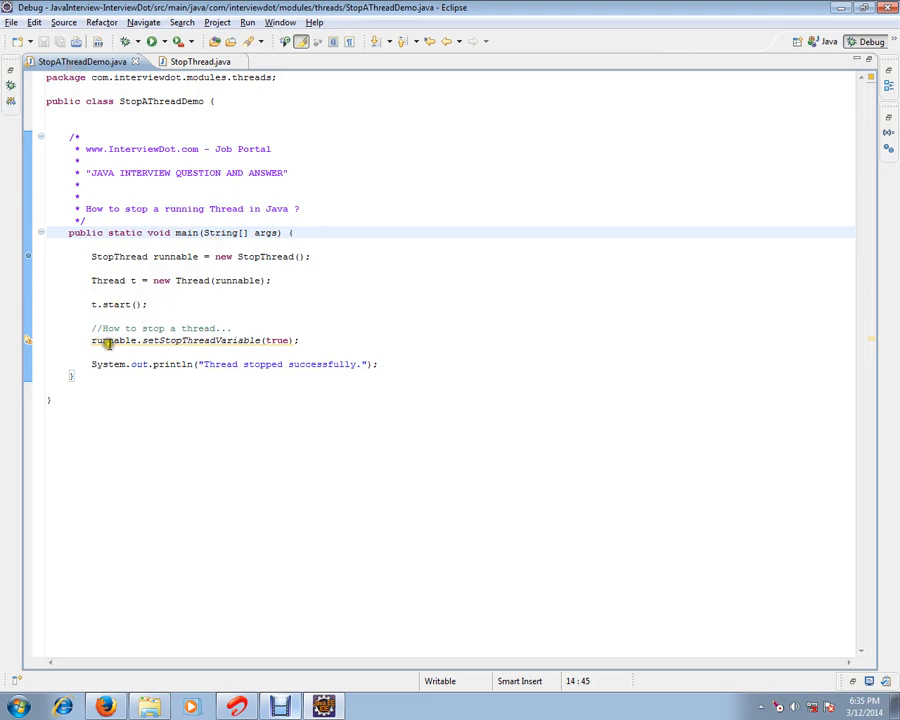
# Step: Glance at StopThread.java and return to StopAThreadDemo.java in the Debug perspective
pyautogui.doubleClick(112, 340)
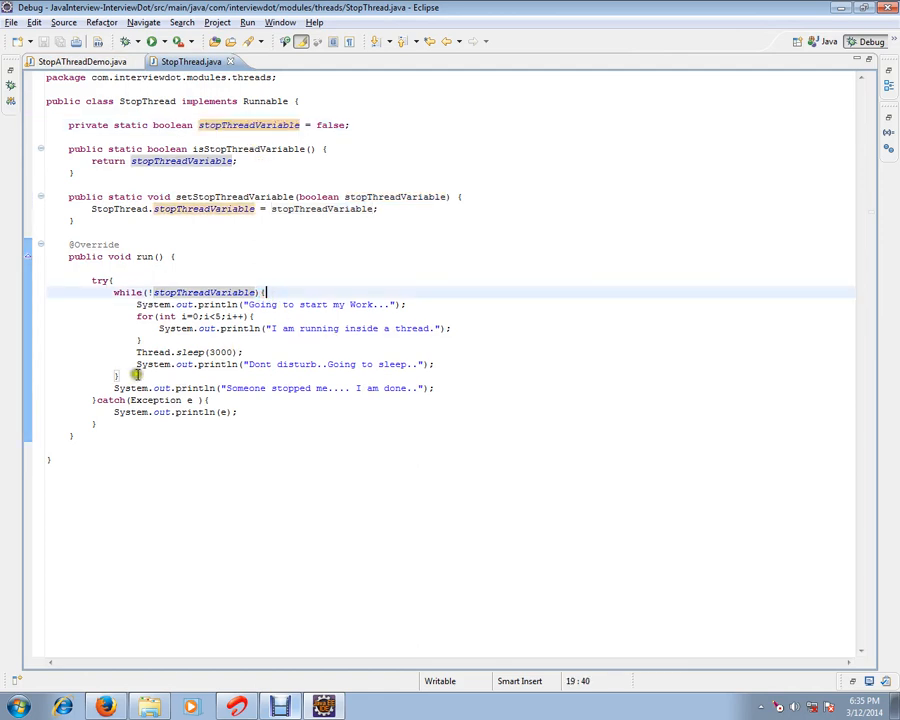
pyautogui.moveTo(188, 292)
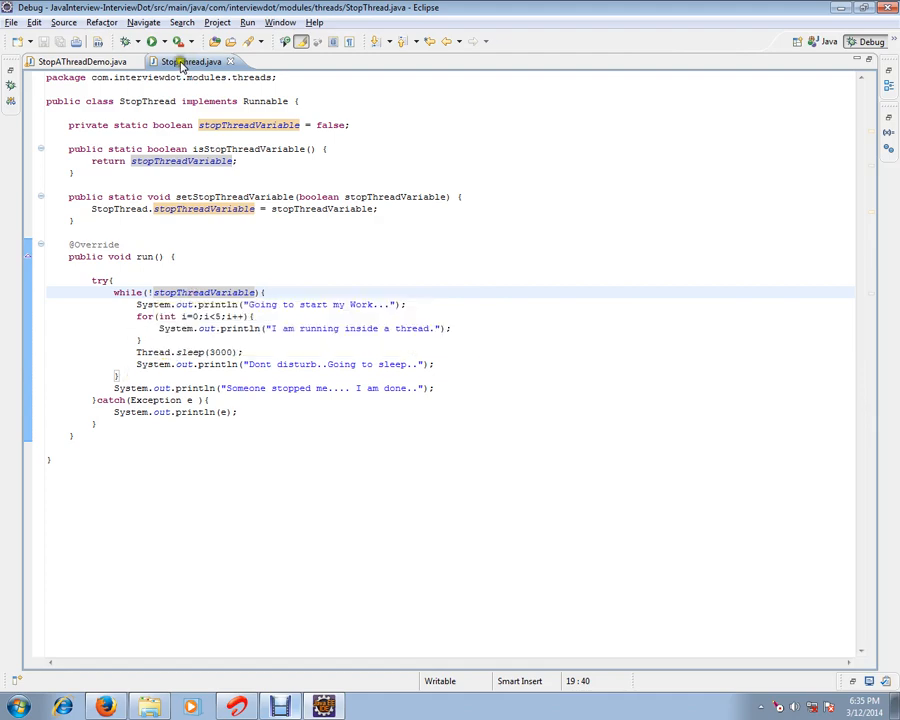
pyautogui.click(84, 60)
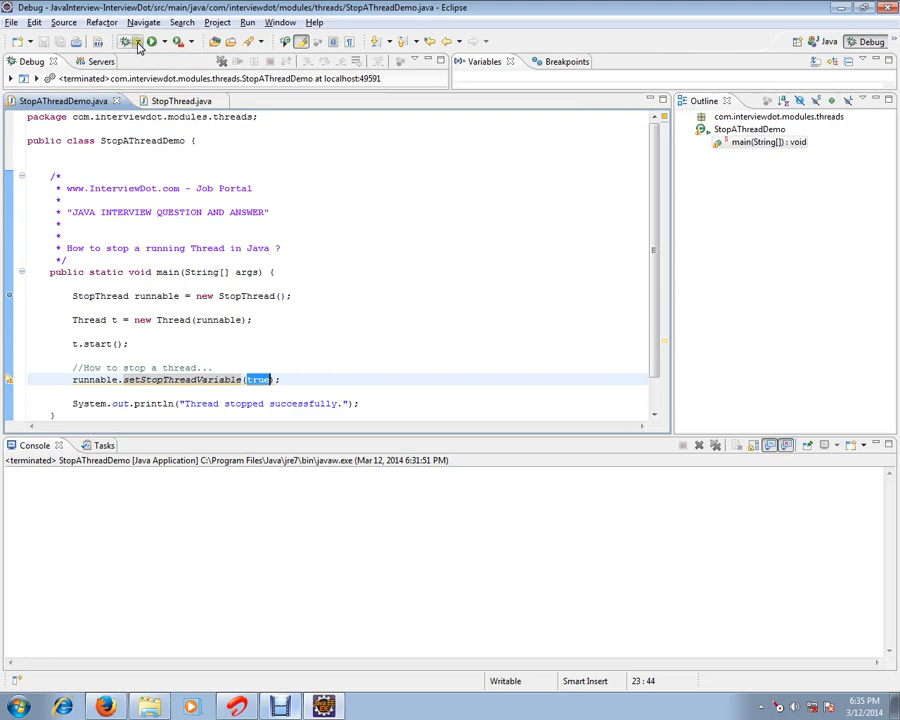
# Step: Debug StopAThreadDemo, suspending at setStopThreadVariable(true), and review StopThread.java while paused
pyautogui.click(128, 40)
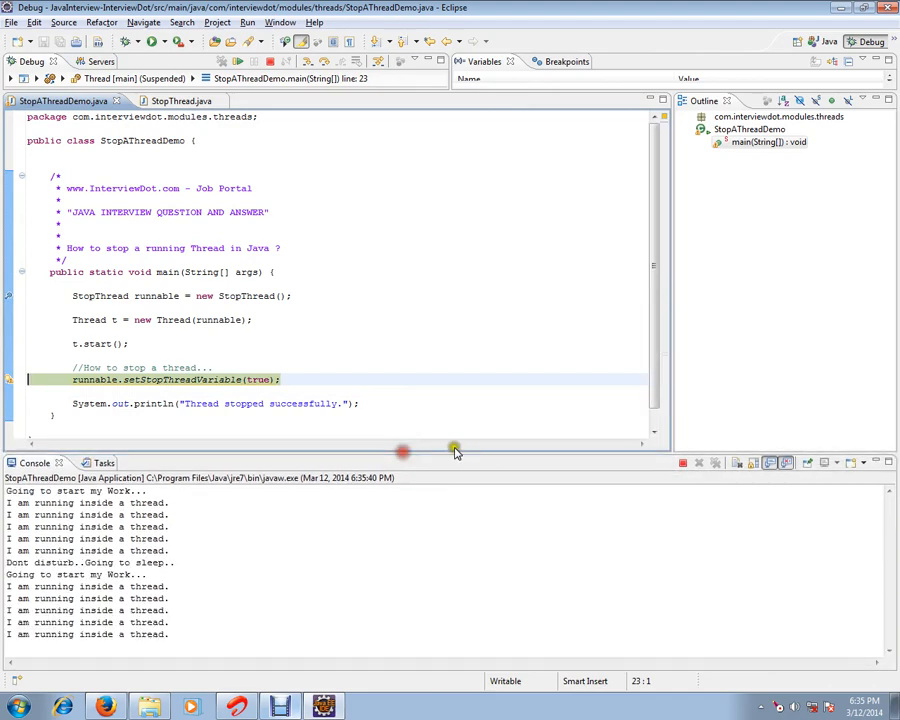
pyautogui.click(180, 100)
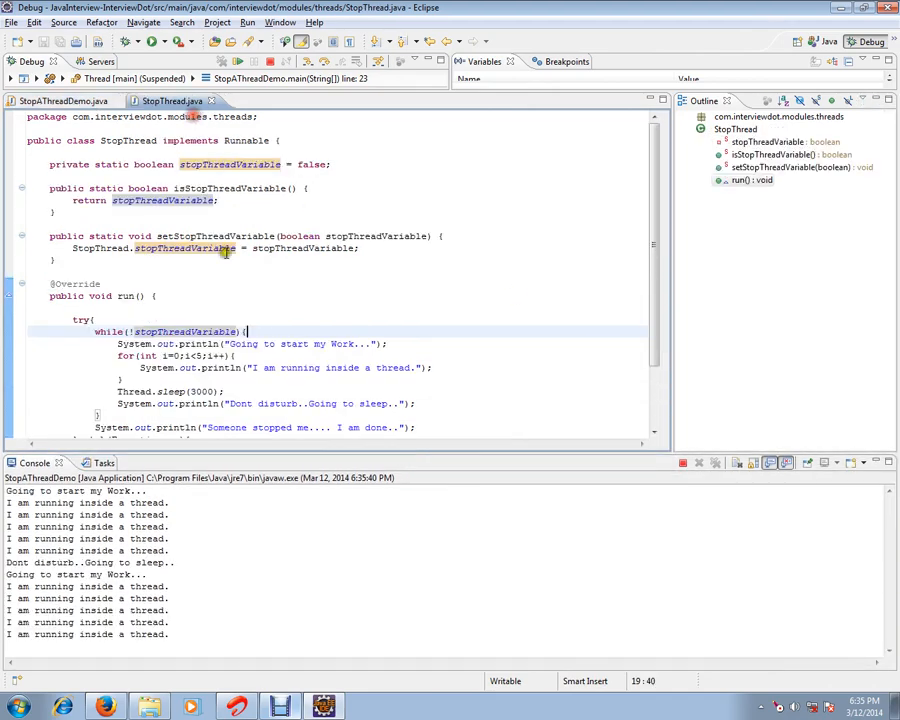
pyautogui.scroll(-3)
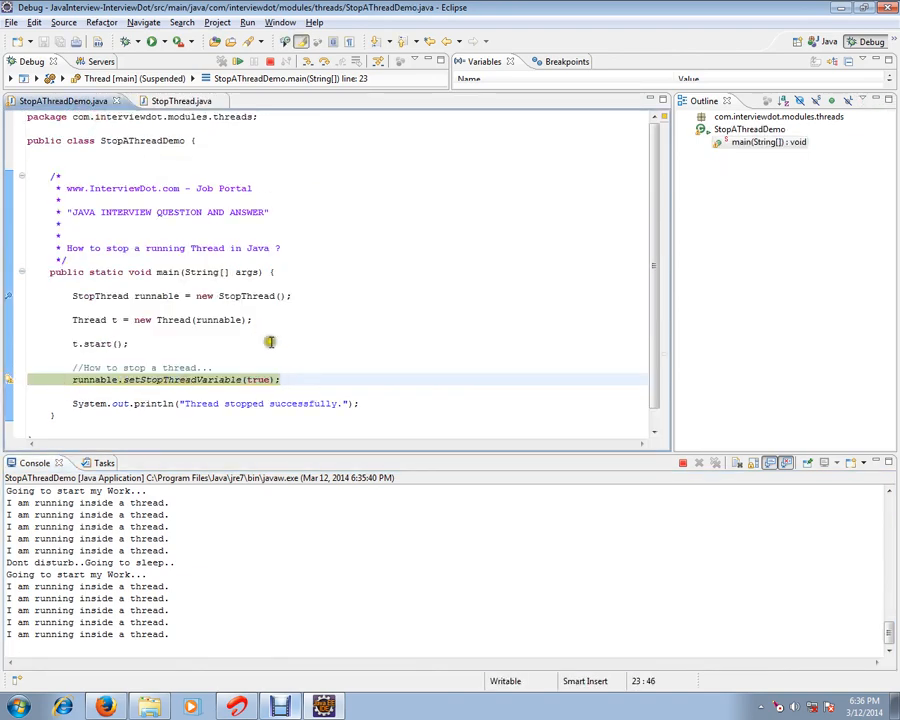
# Step: Step over the stop-flag line so the console prints 'Someone stopped me... I am done.'
pyautogui.click(178, 100)
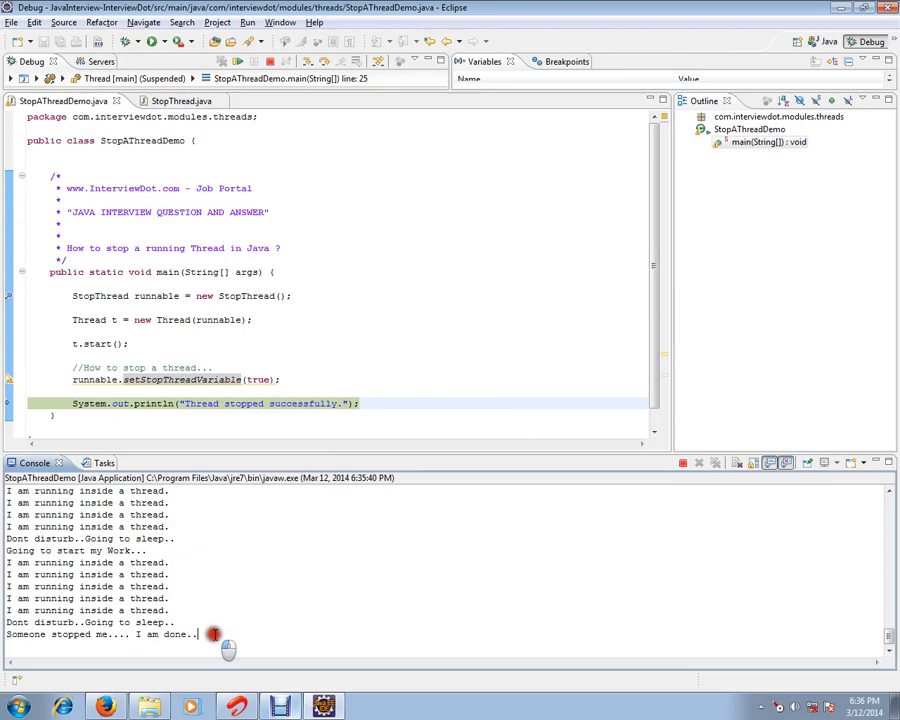
pyautogui.tripleClick(100, 632)
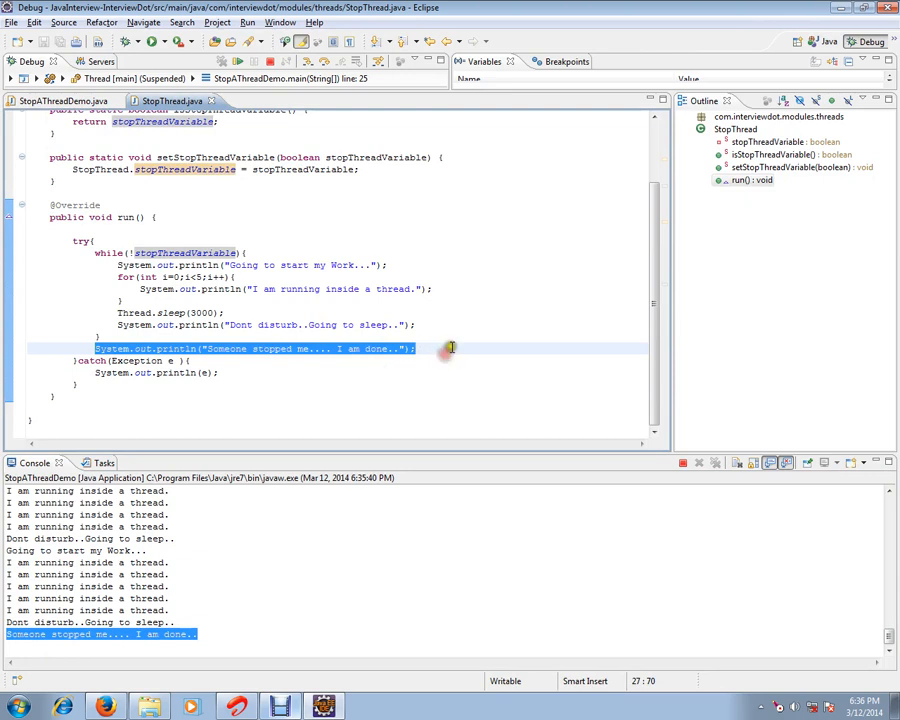
pyautogui.click(60, 100)
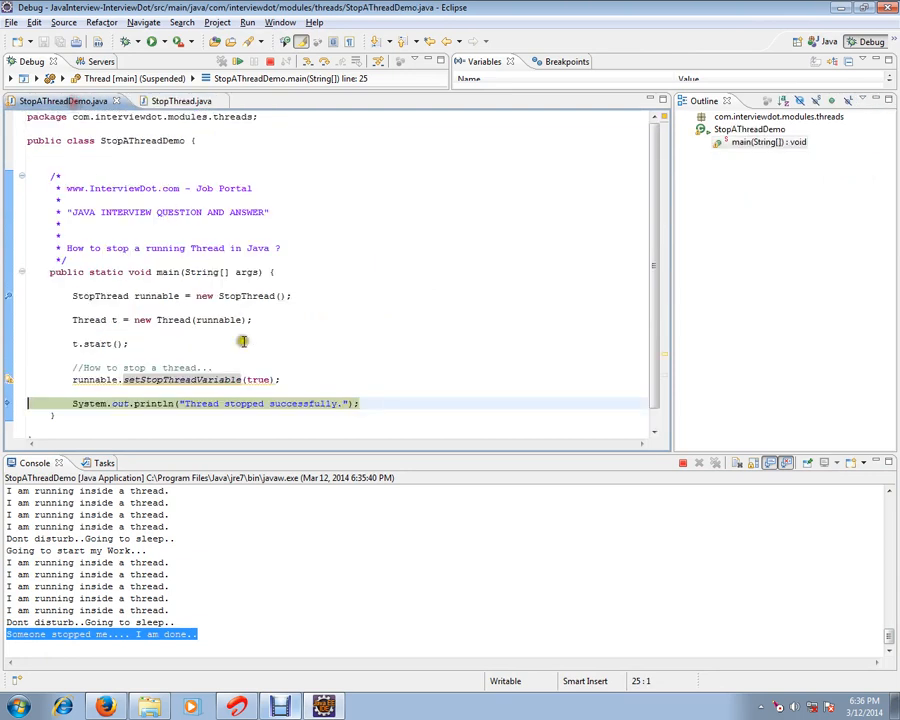